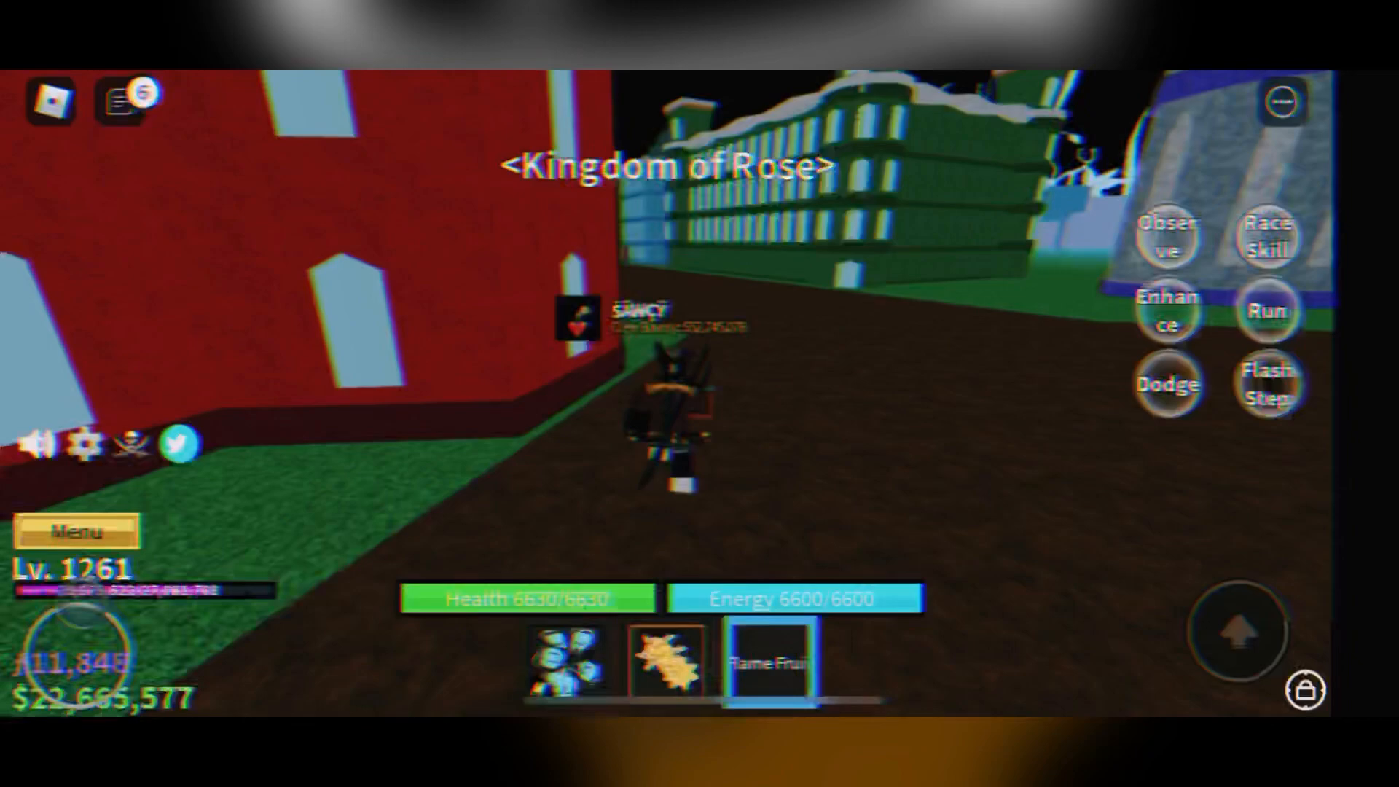
# Step: Bring up the 'Do you wish to eat this fruit?' prompt for the equipped Flame Fruit
pyautogui.click(764, 659)
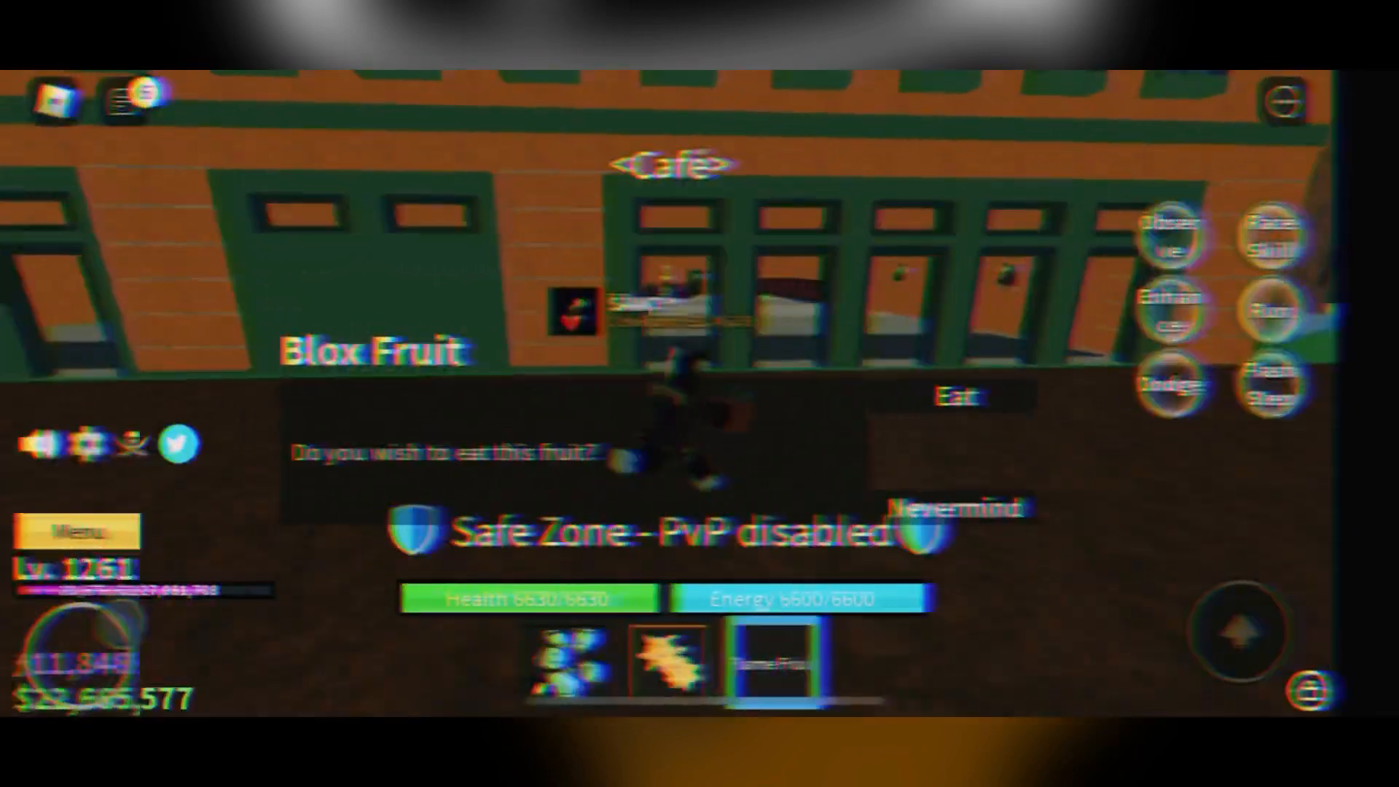
pyautogui.click(954, 508)
pyautogui.write('/dropfruit')
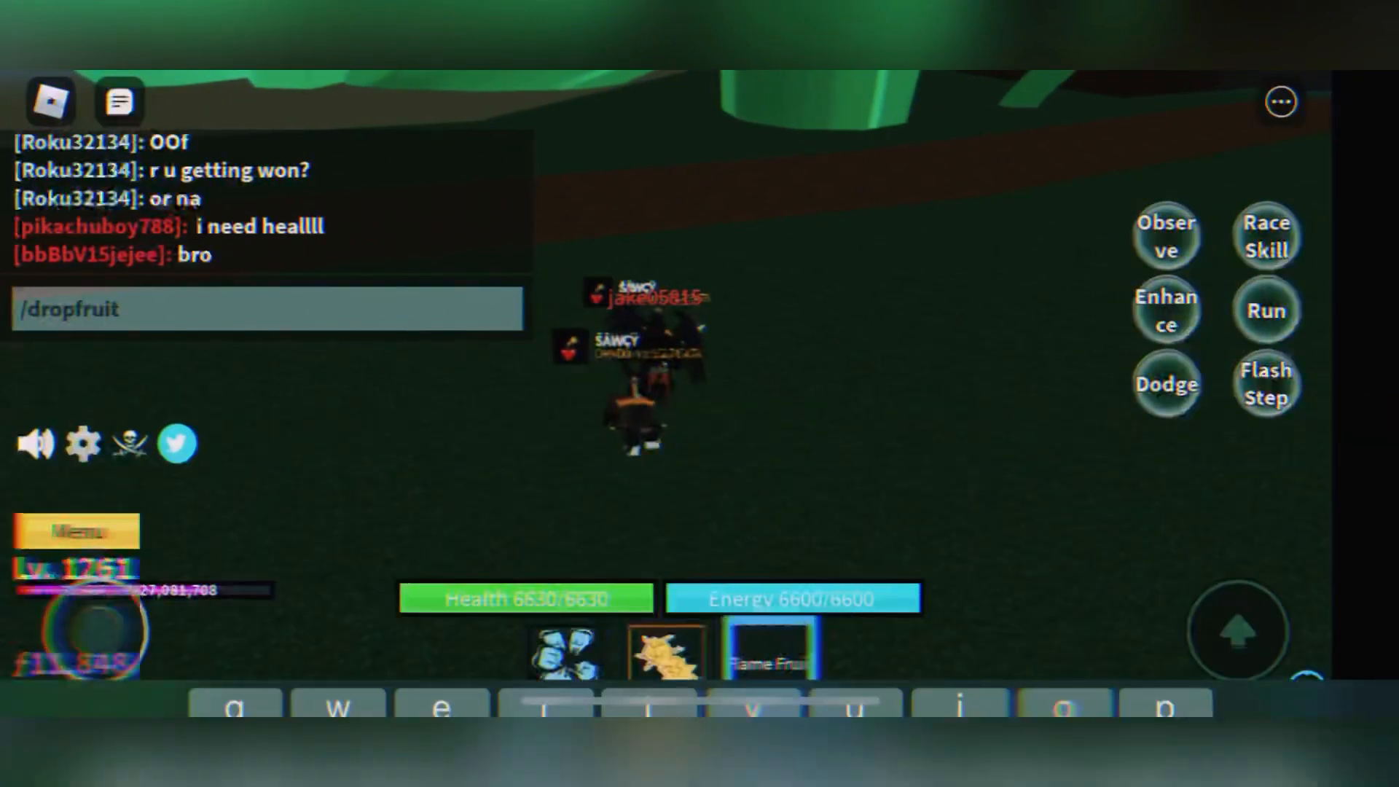
# Step: Send the /dropfruit chat command to drop the Flame Fruit, then equip Quake
pyautogui.press('Return')
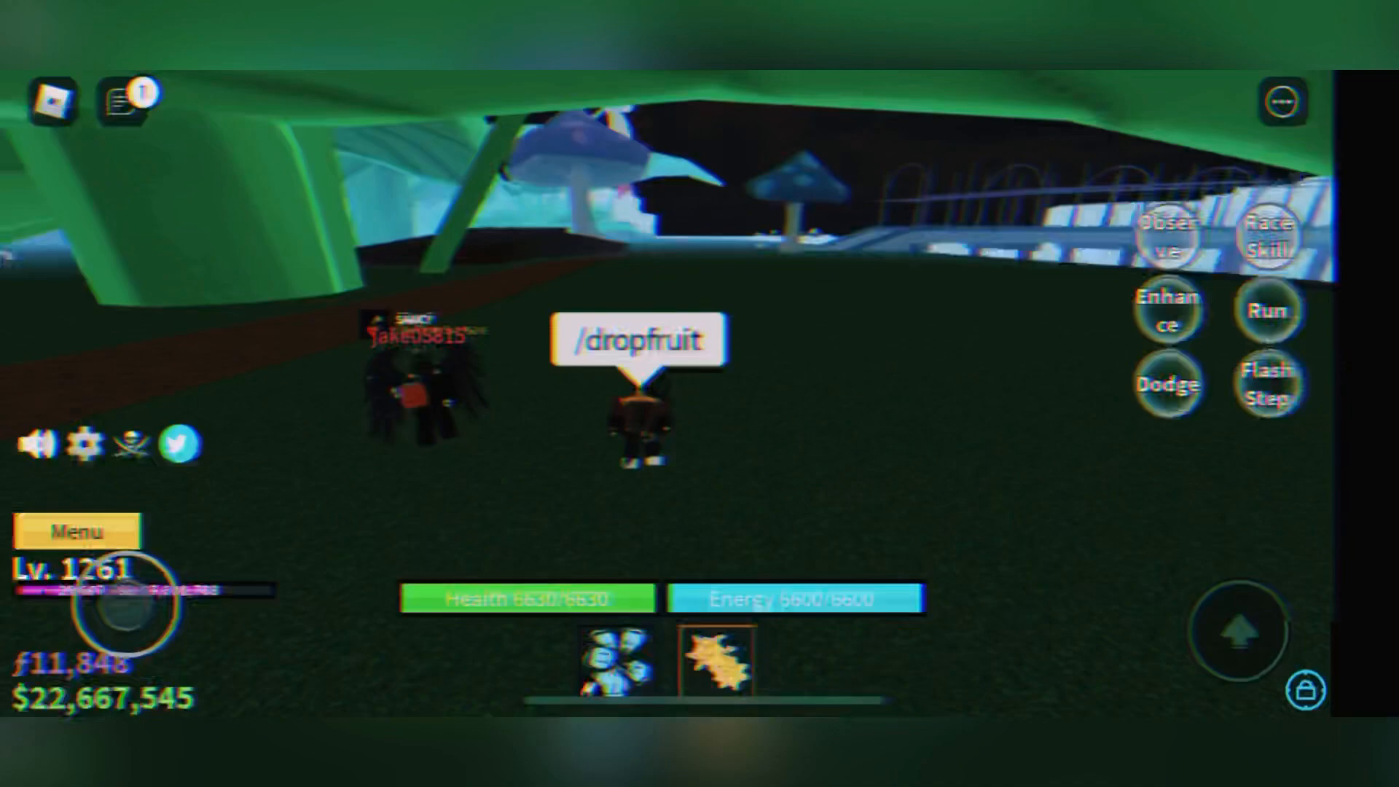
pyautogui.click(721, 662)
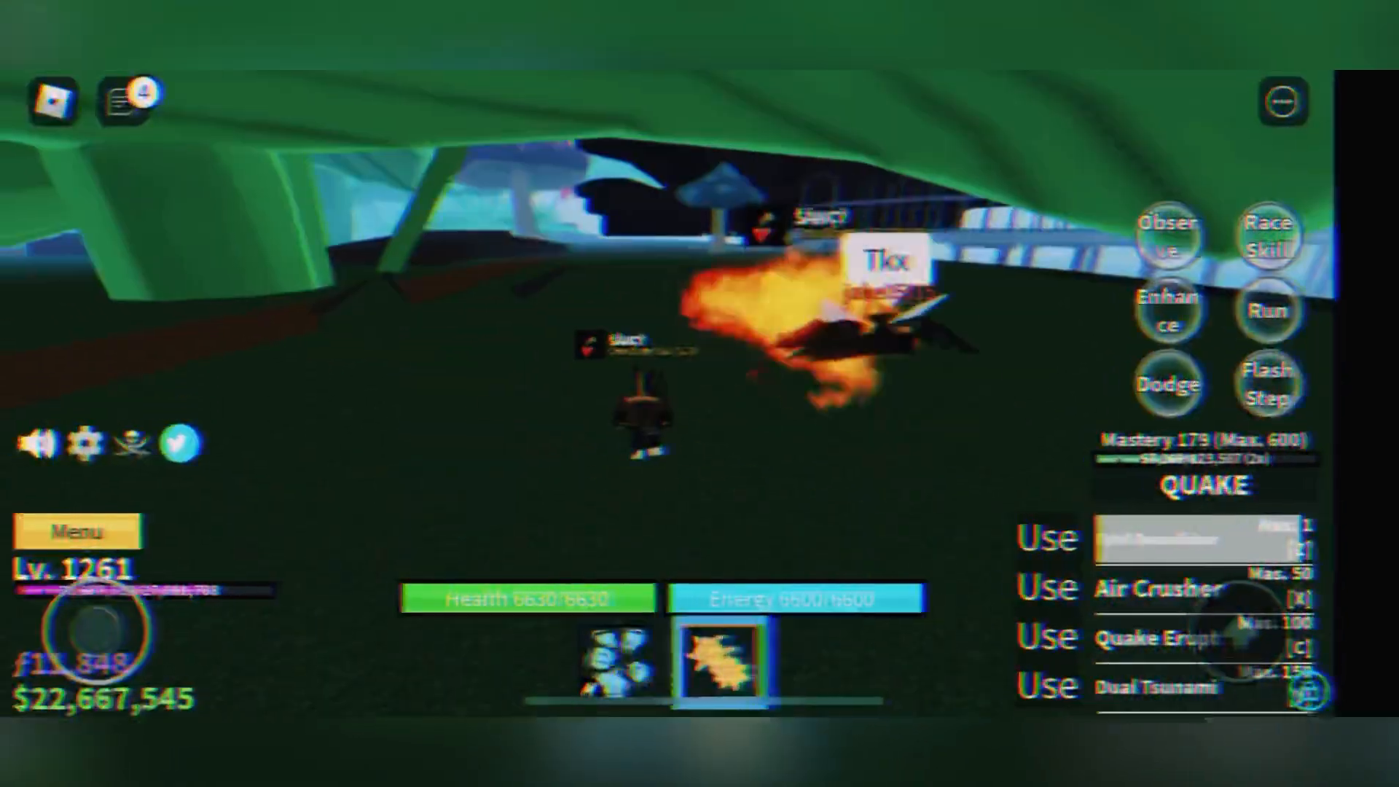
# Step: Send a ':)' chat message with Quake still equipped
pyautogui.click(78, 530)
pyautogui.write(':)')
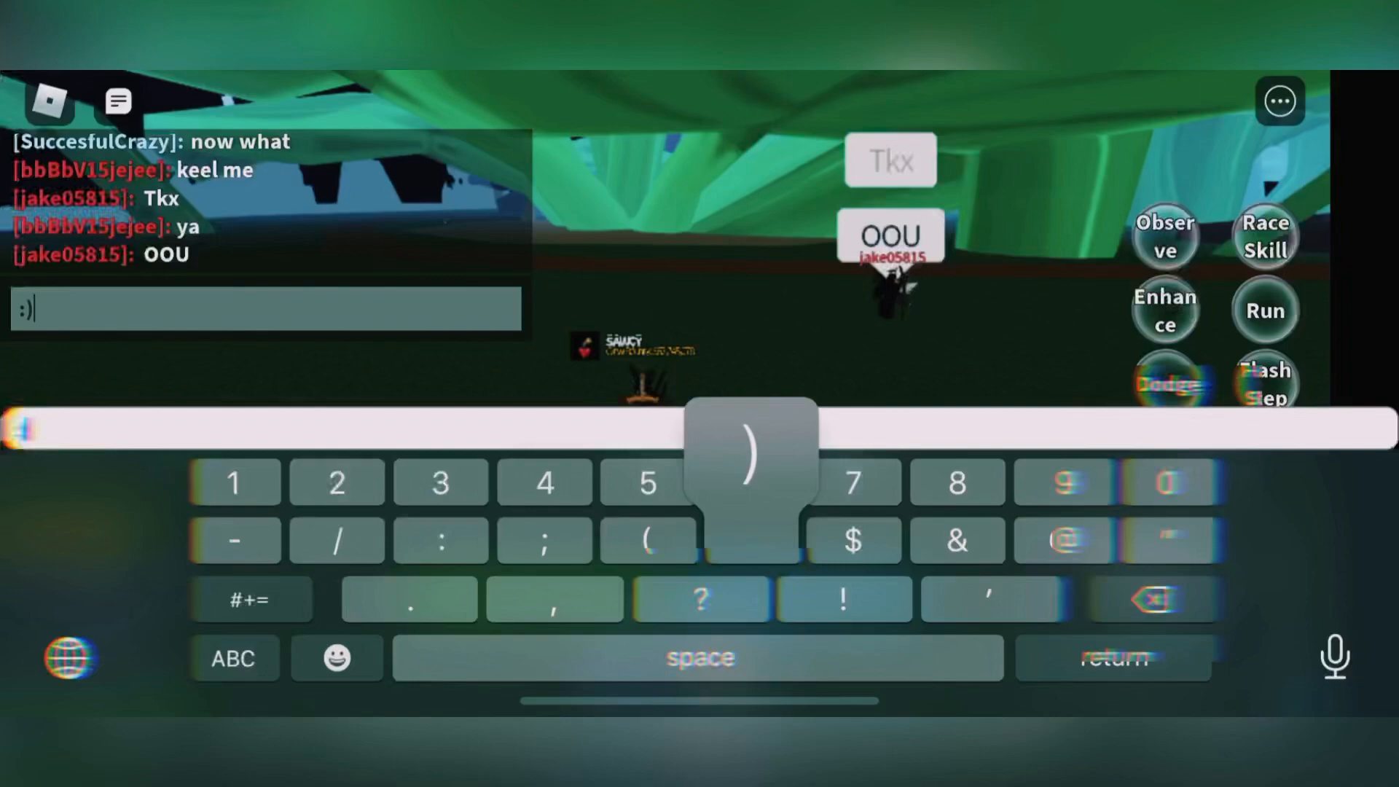
pyautogui.click(1112, 657)
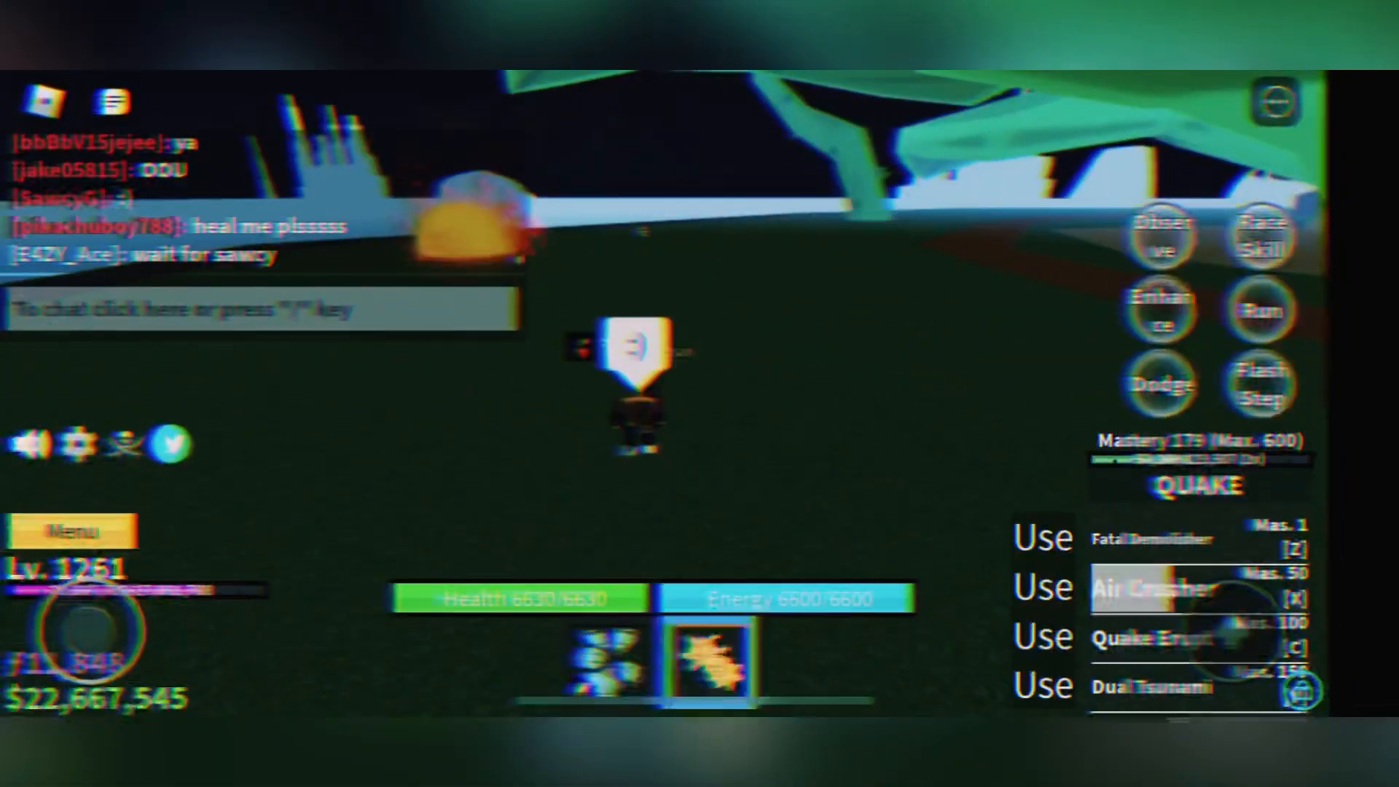